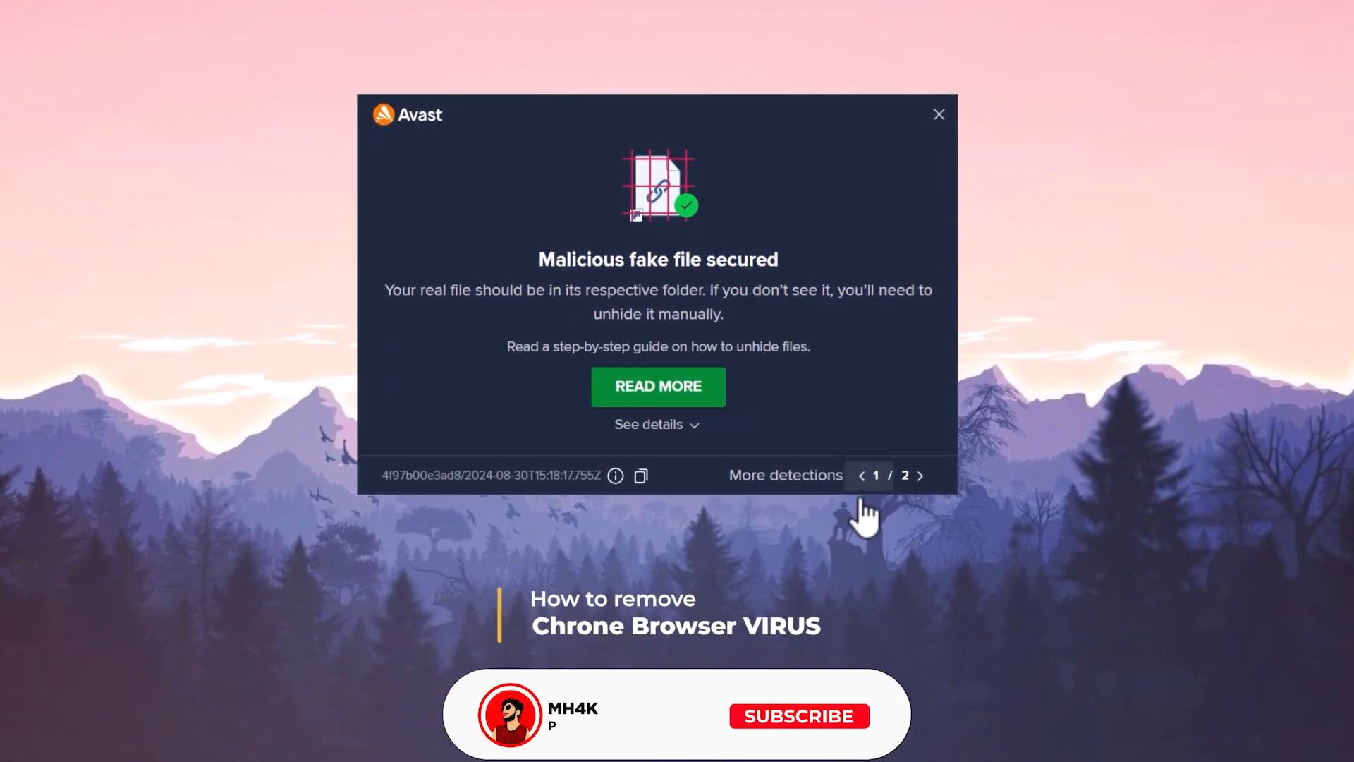
# Quarantine the second blocked fake Internet-Start.lnk and show its LNK:InetStart-A threat details.
pyautogui.click(919, 475)
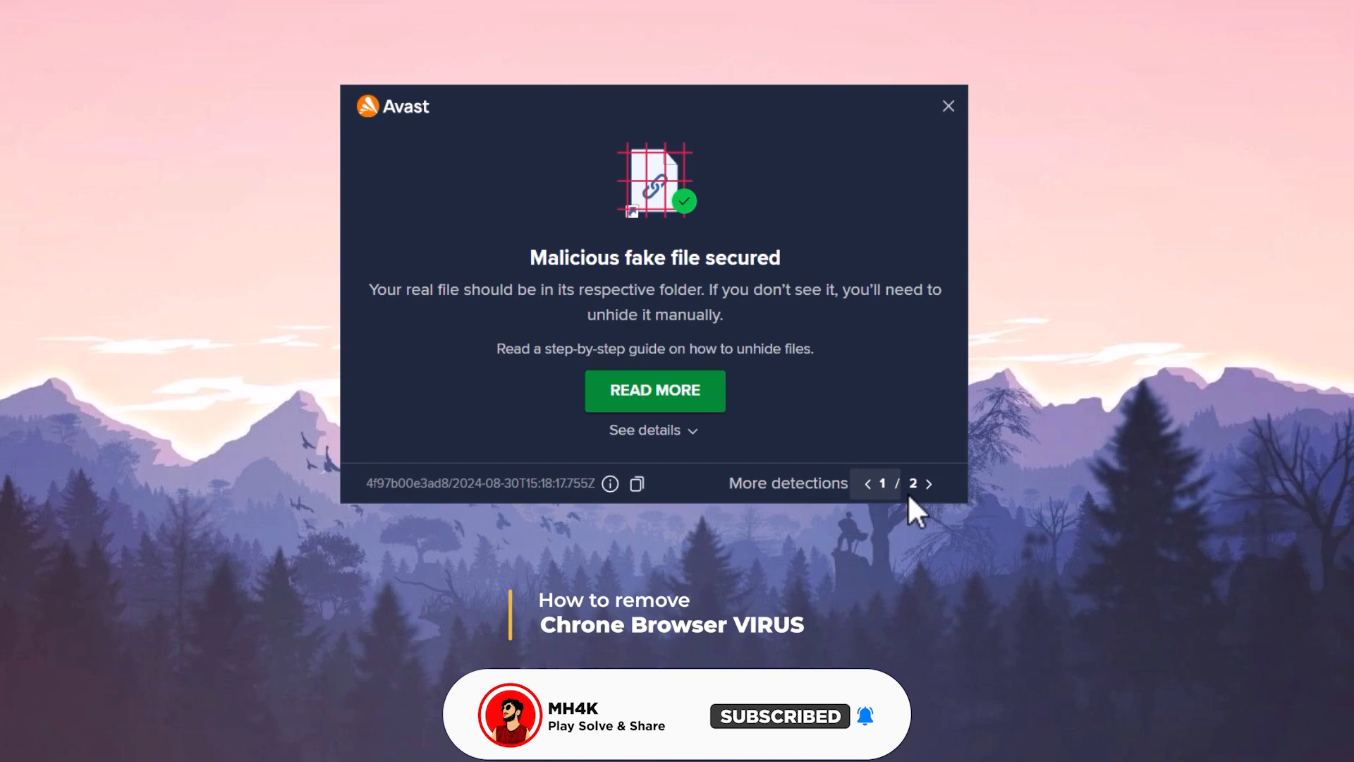
pyautogui.click(928, 482)
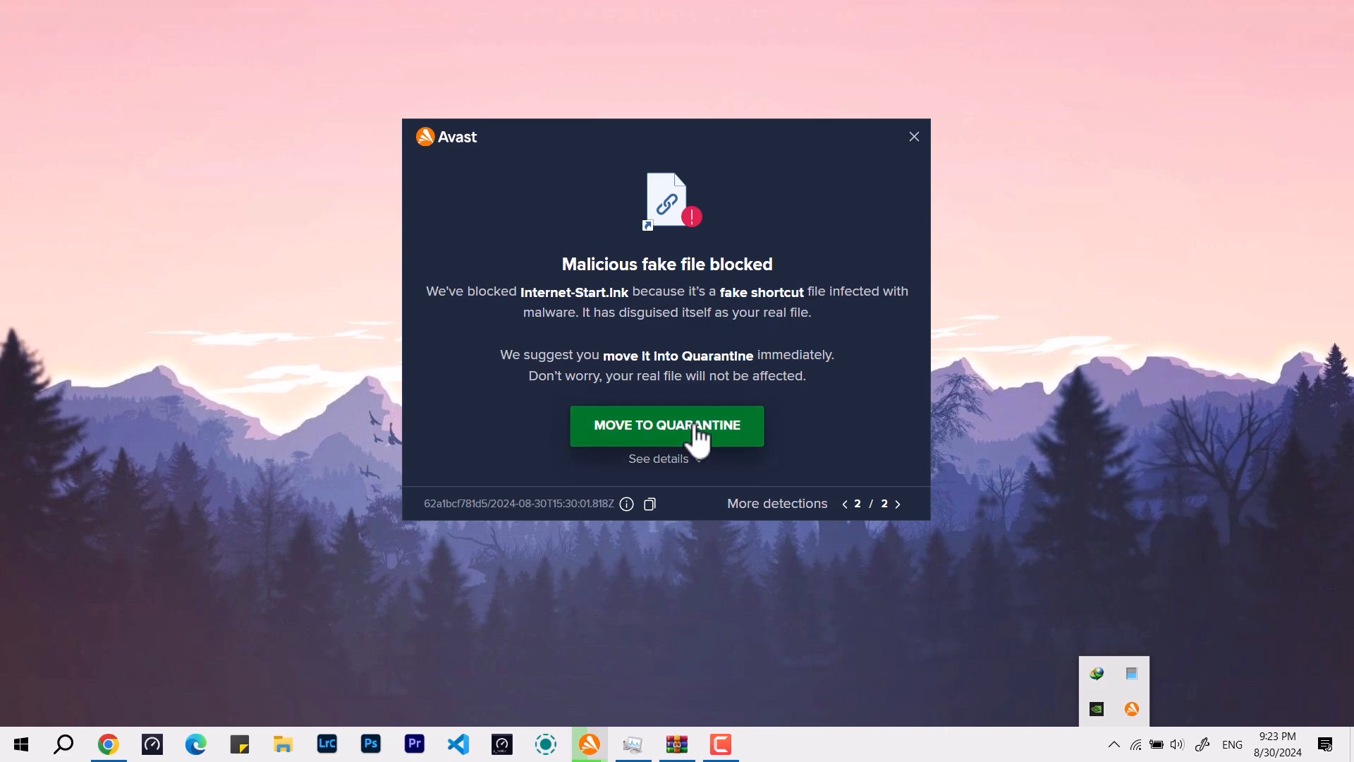
pyautogui.click(666, 424)
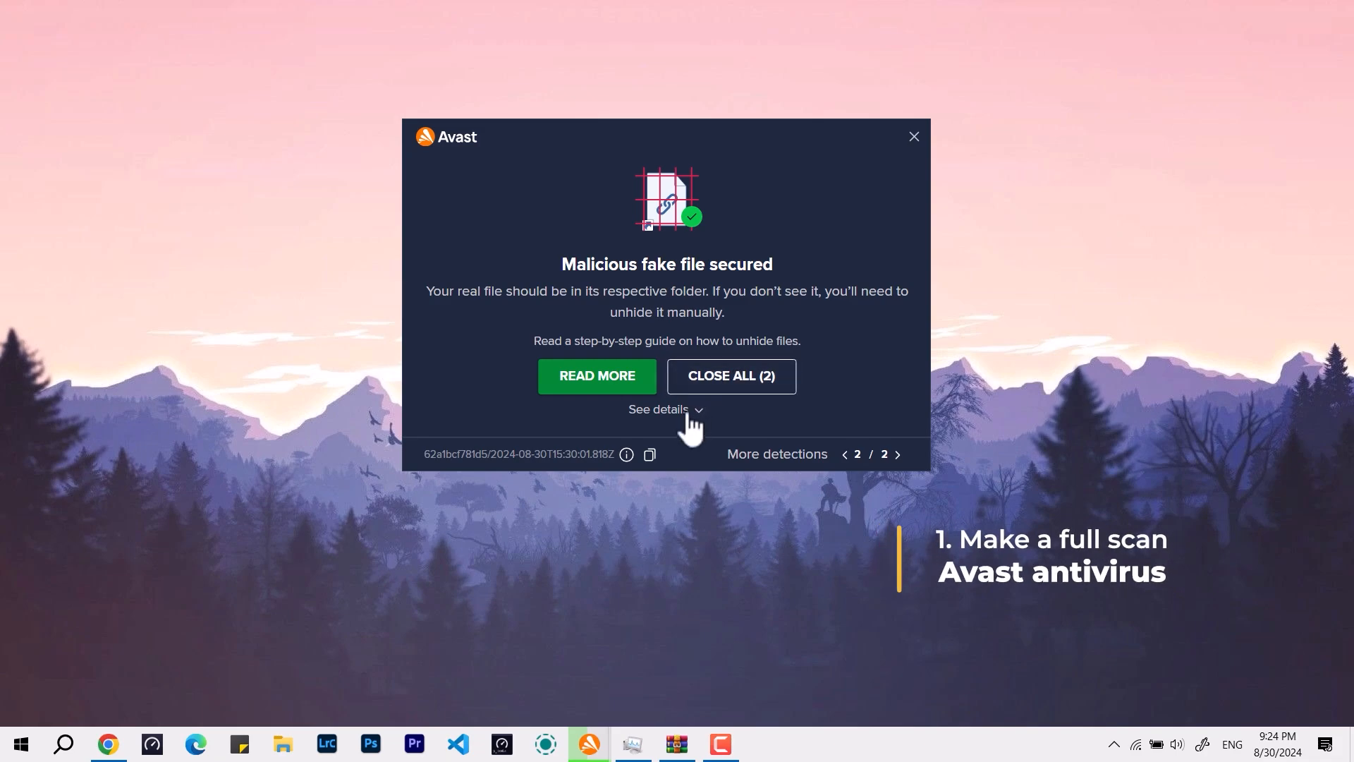
pyautogui.click(659, 409)
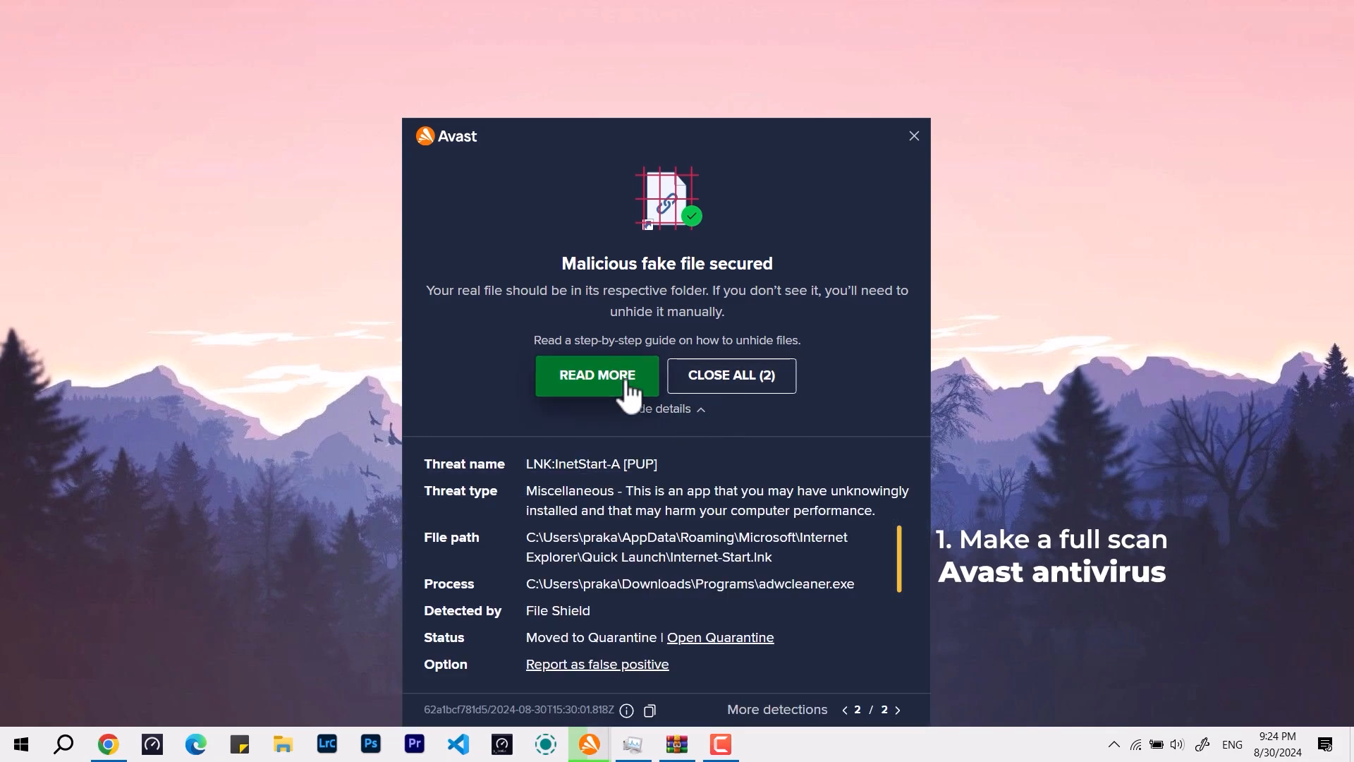
# Read the Windows 10 steps of Avast's support article on unhiding shortcuts in Chrome.
pyautogui.click(597, 376)
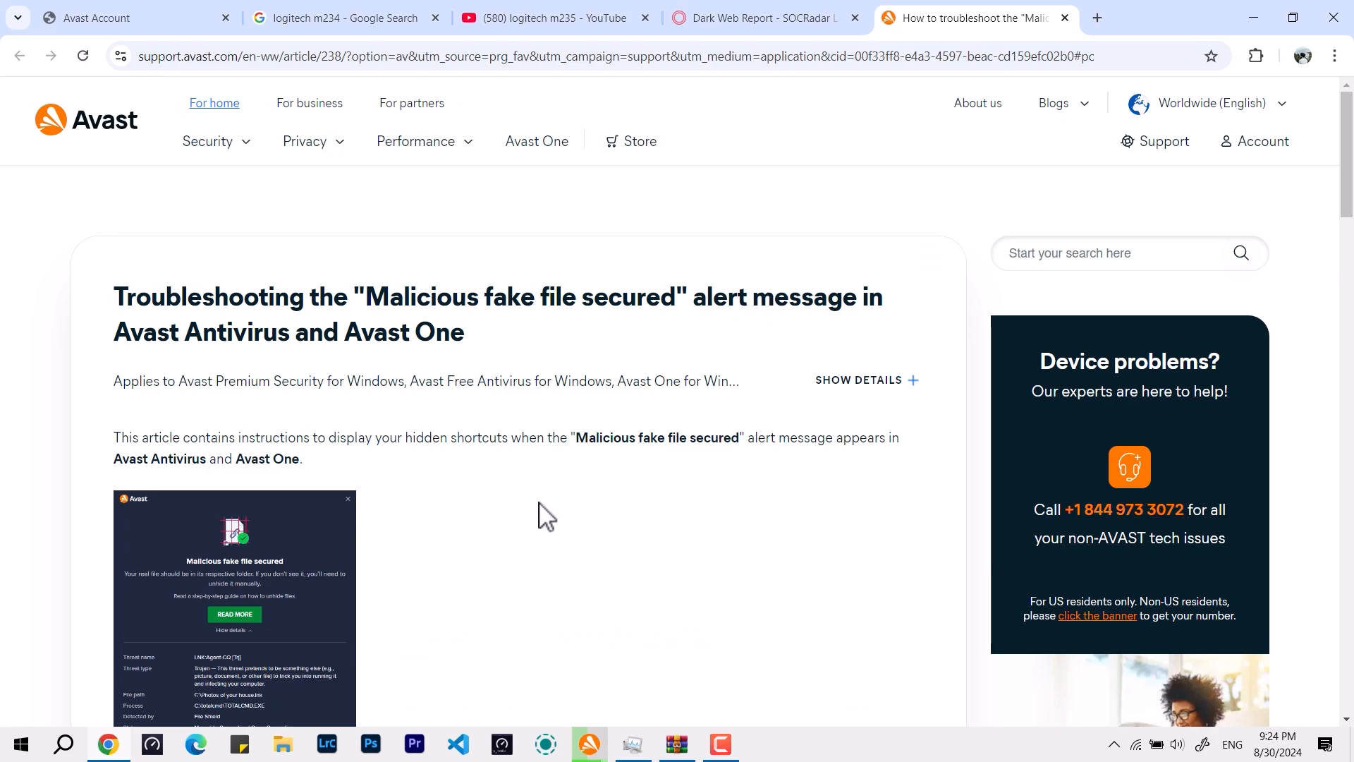
pyautogui.scroll(-3)
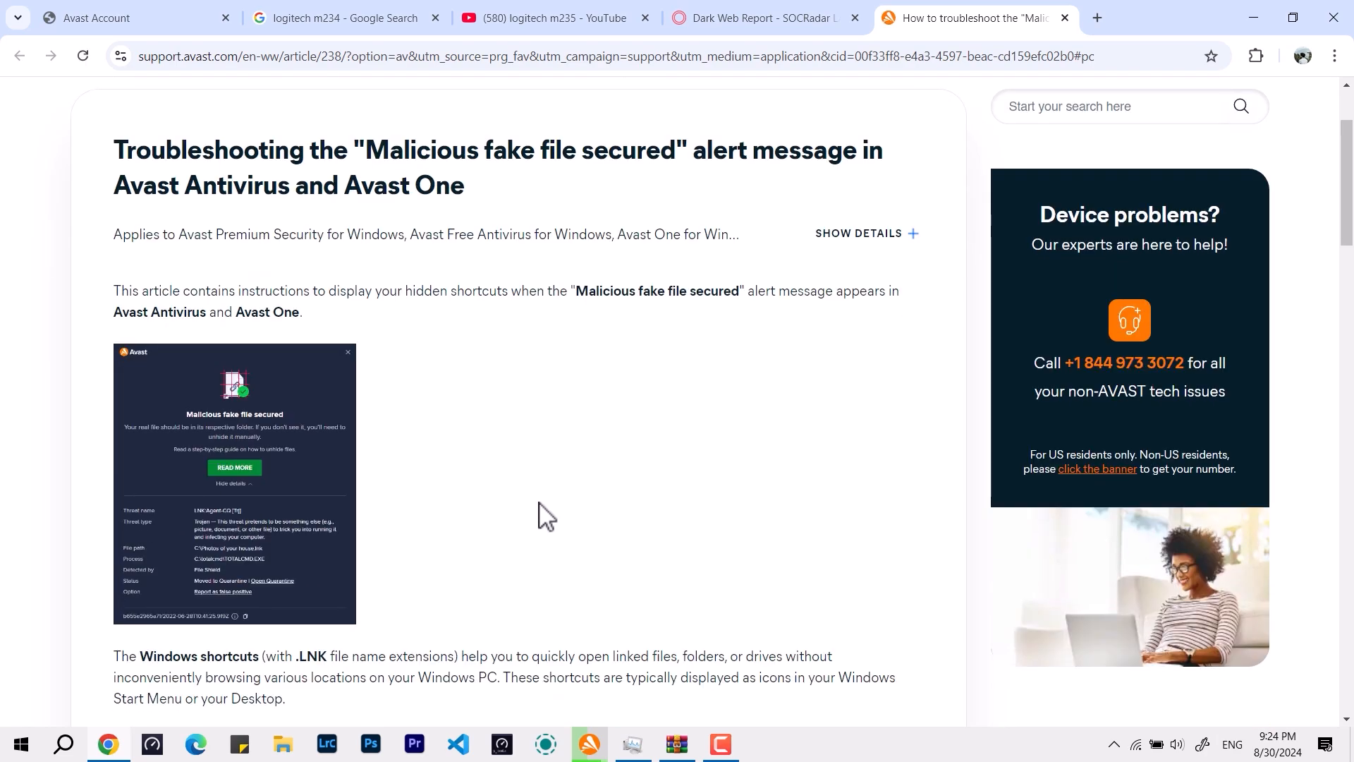
pyautogui.scroll(-3)
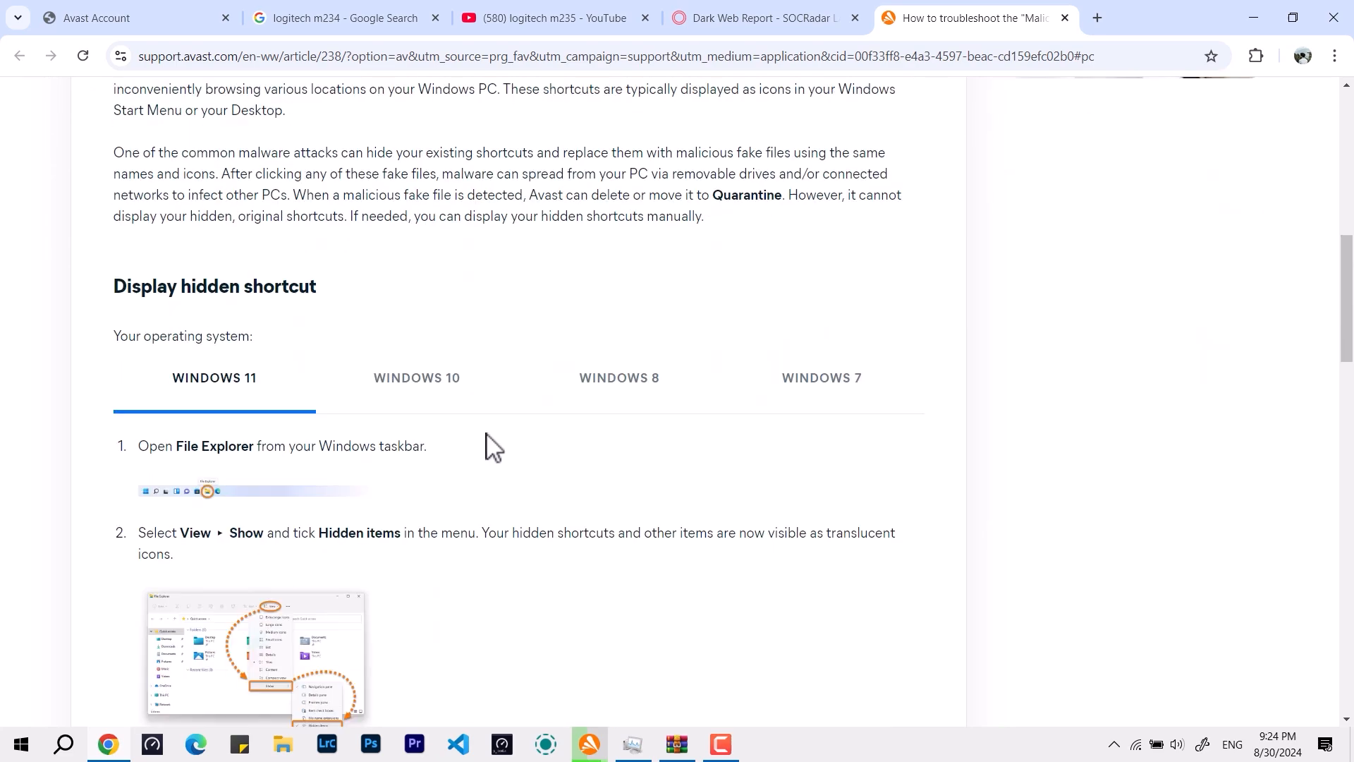
pyautogui.click(414, 378)
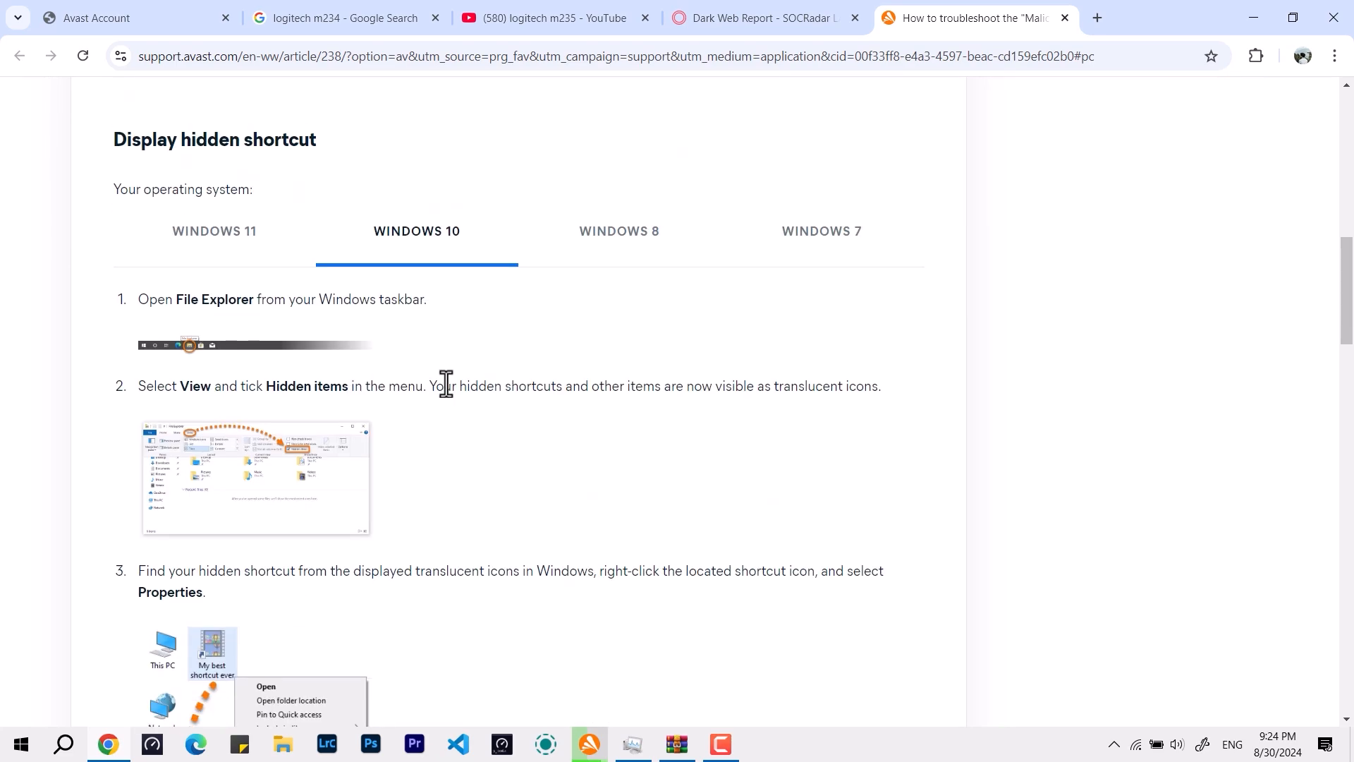
pyautogui.scroll(-3)
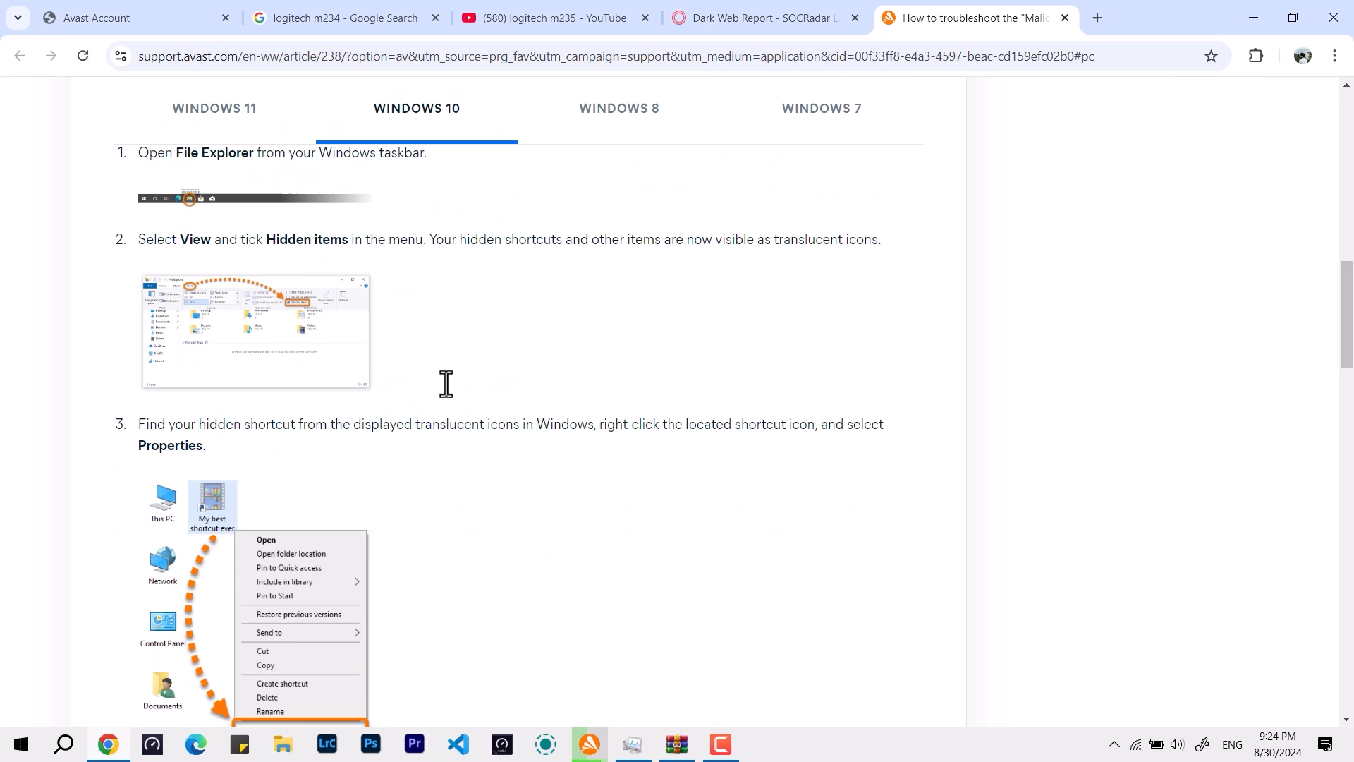
pyautogui.scroll(-3)
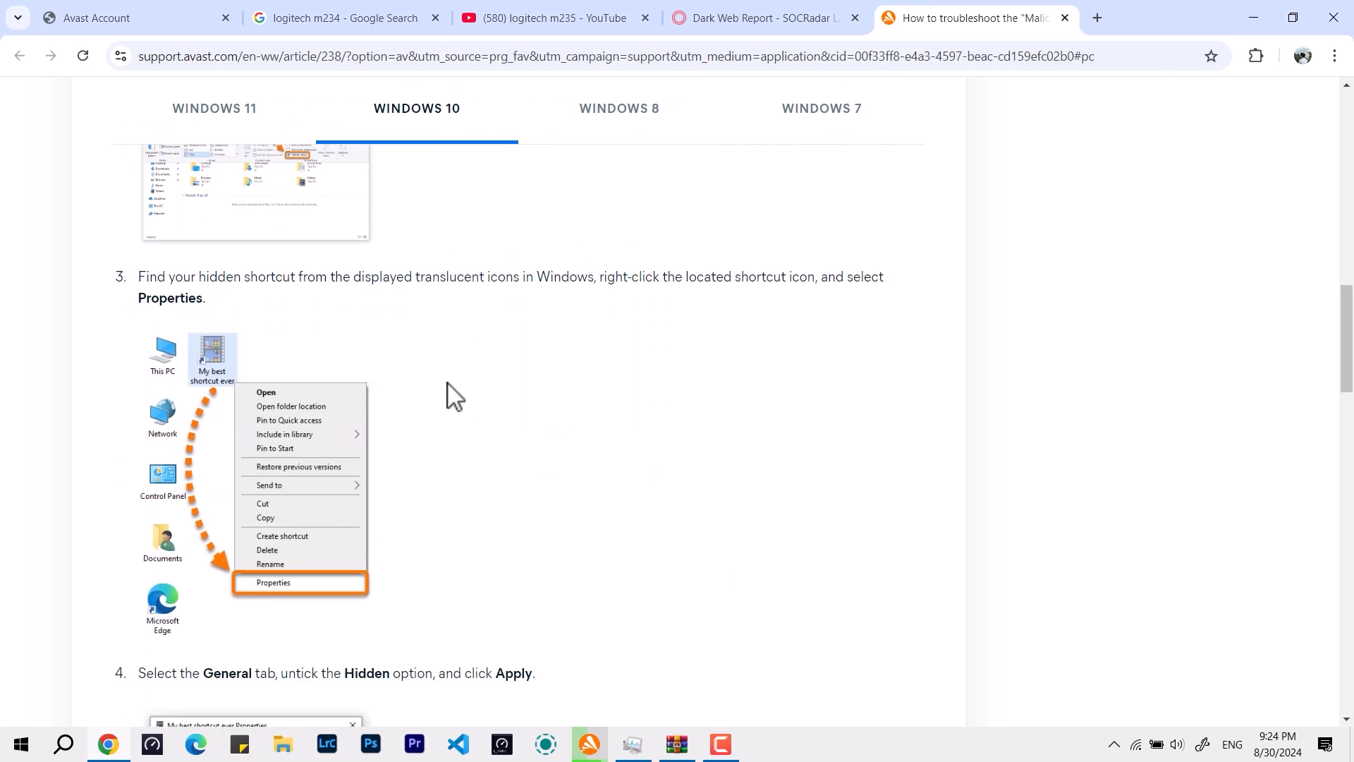
pyautogui.scroll(-3)
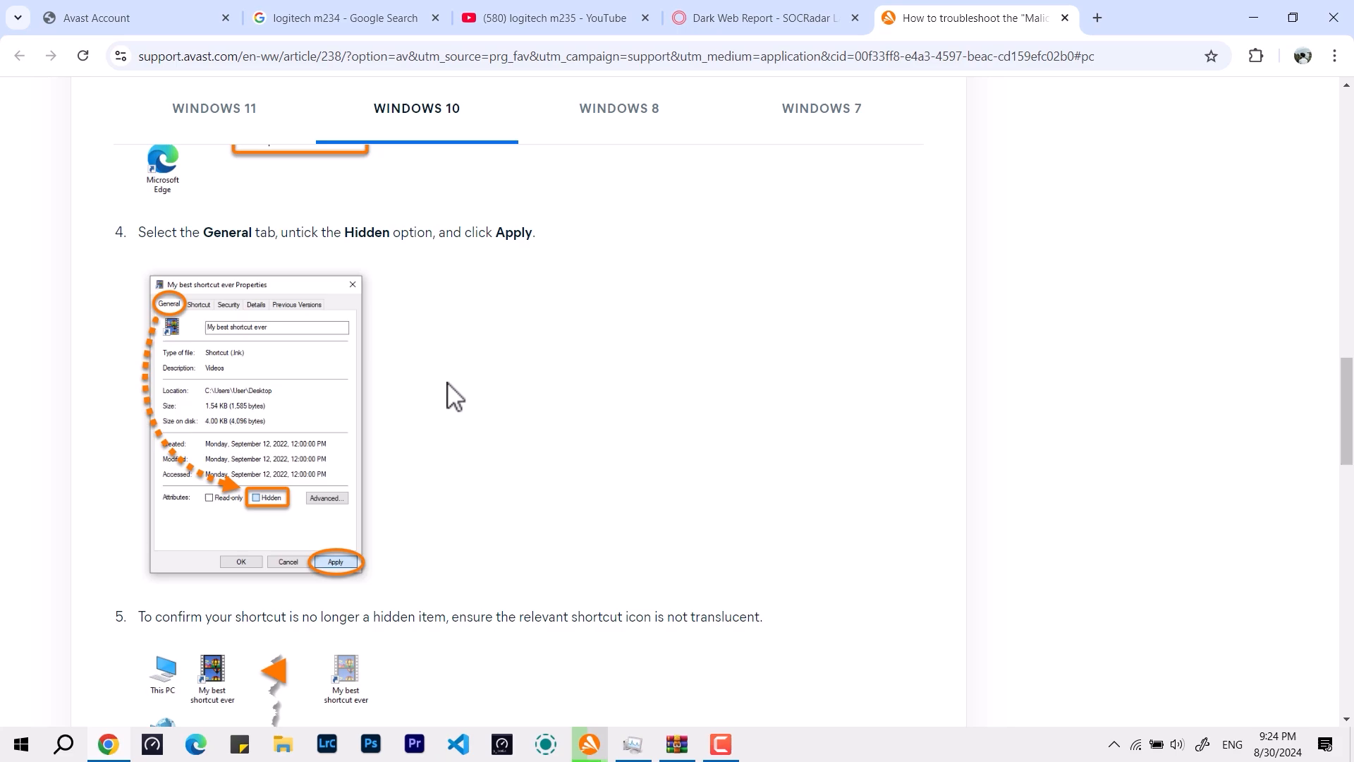
pyautogui.scroll(-3)
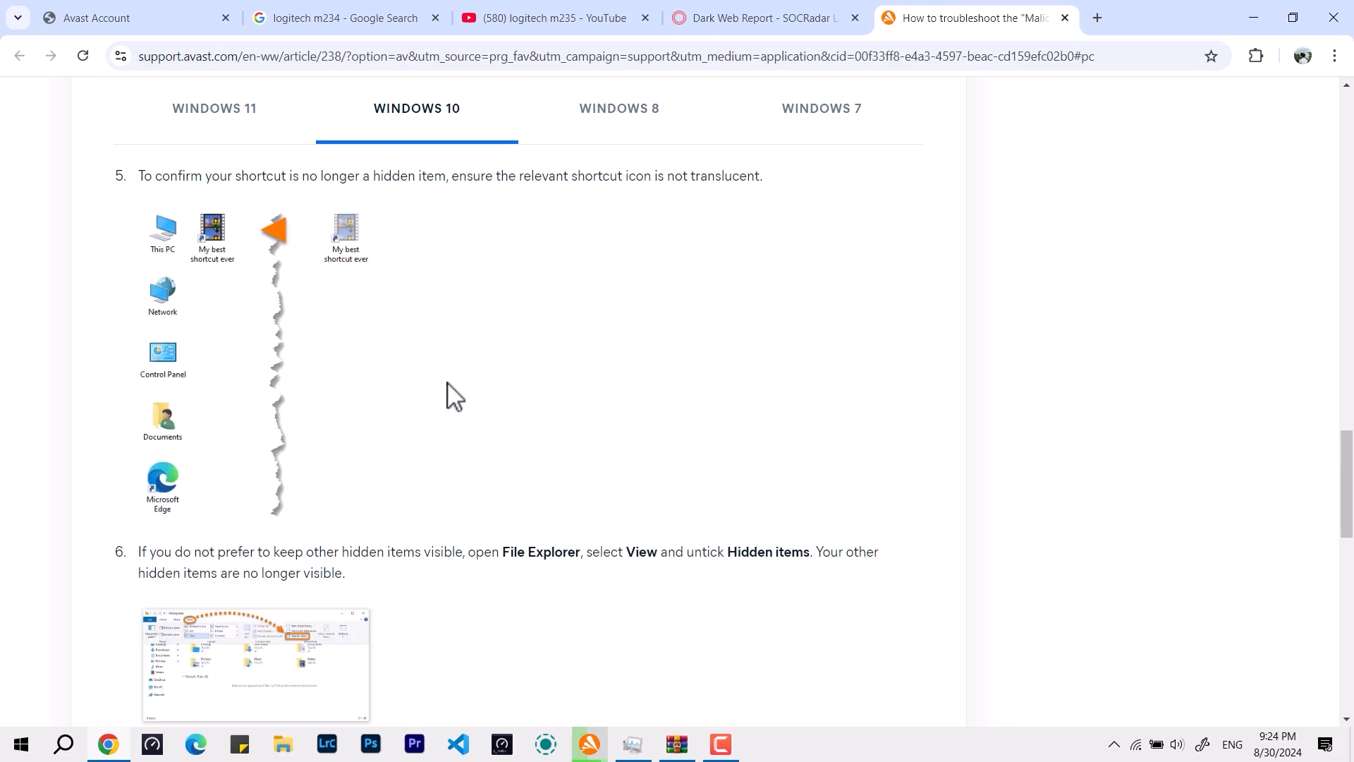
pyautogui.scroll(-3)
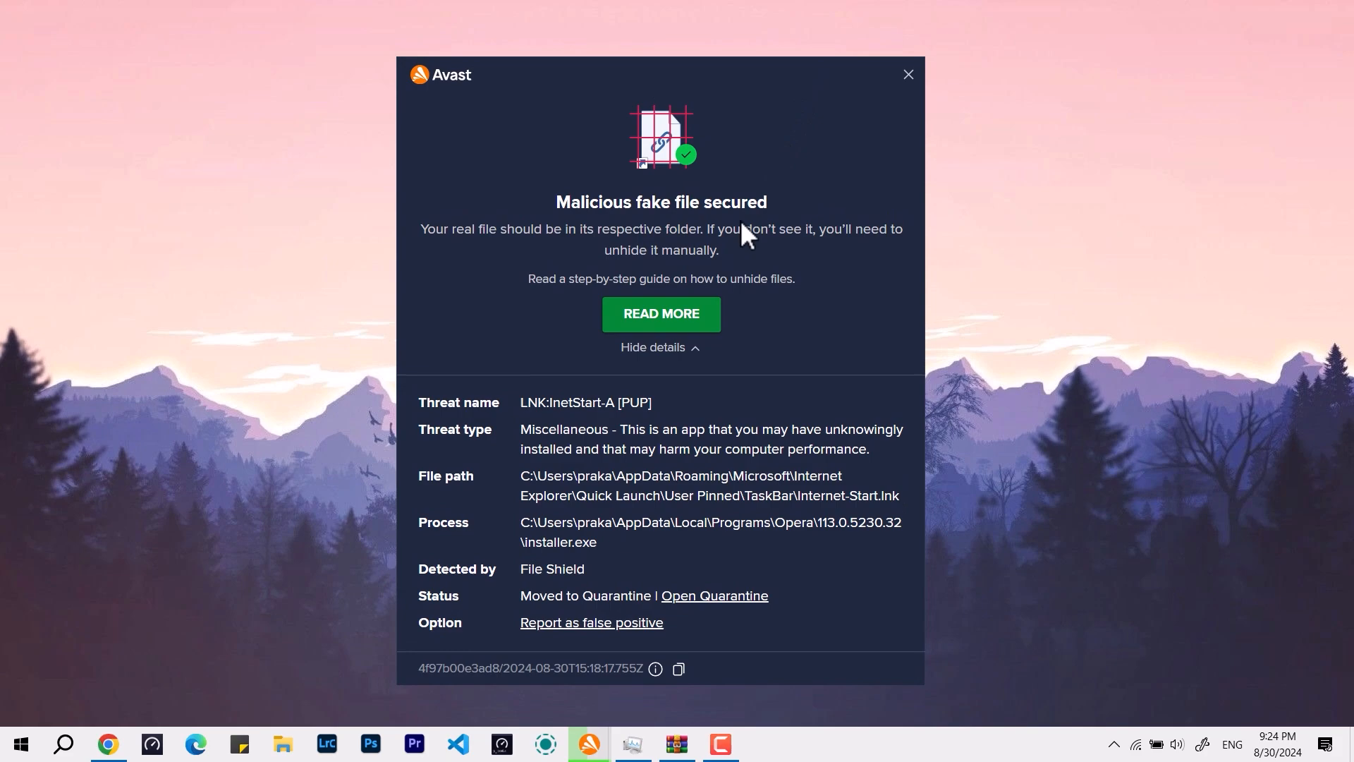
# Hide the threat details and close the Avast alert, leaving File Explorer's This PC view.
pyautogui.click(660, 347)
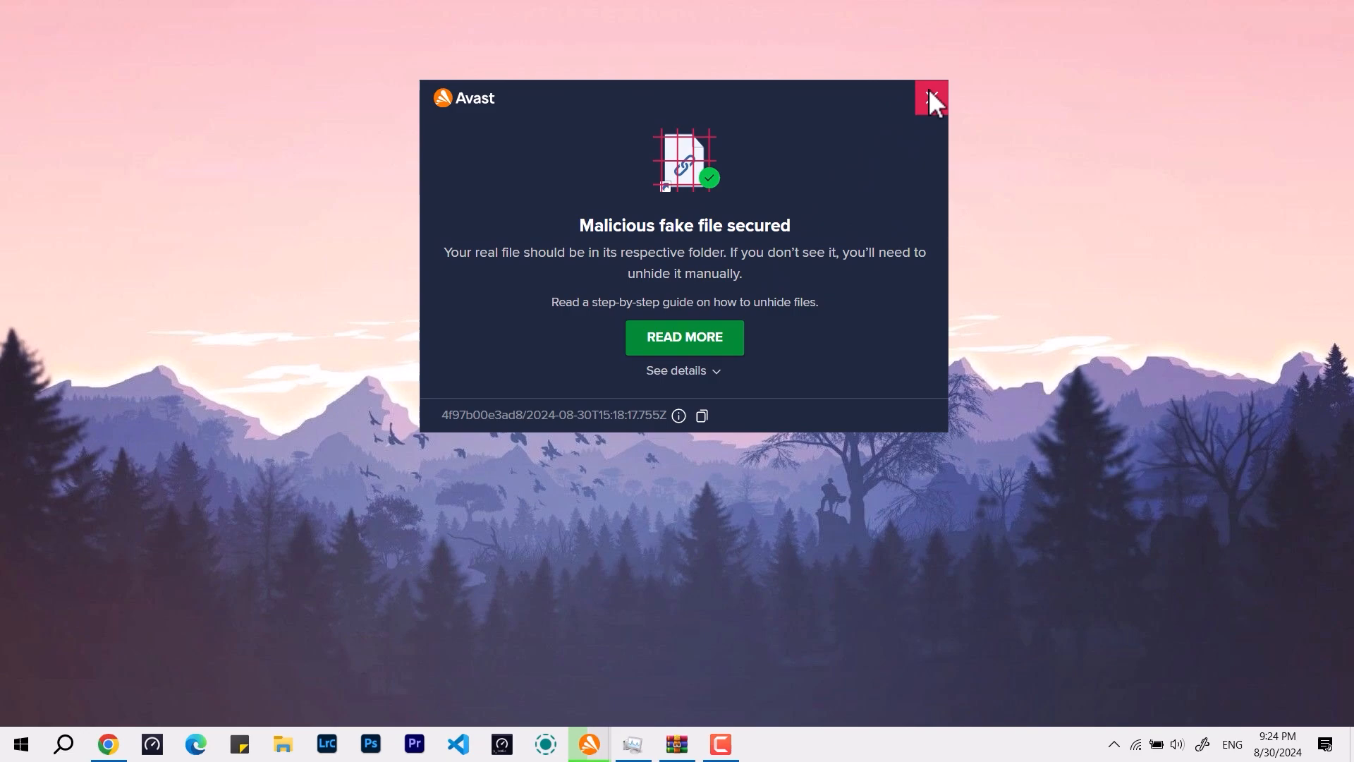
pyautogui.click(931, 96)
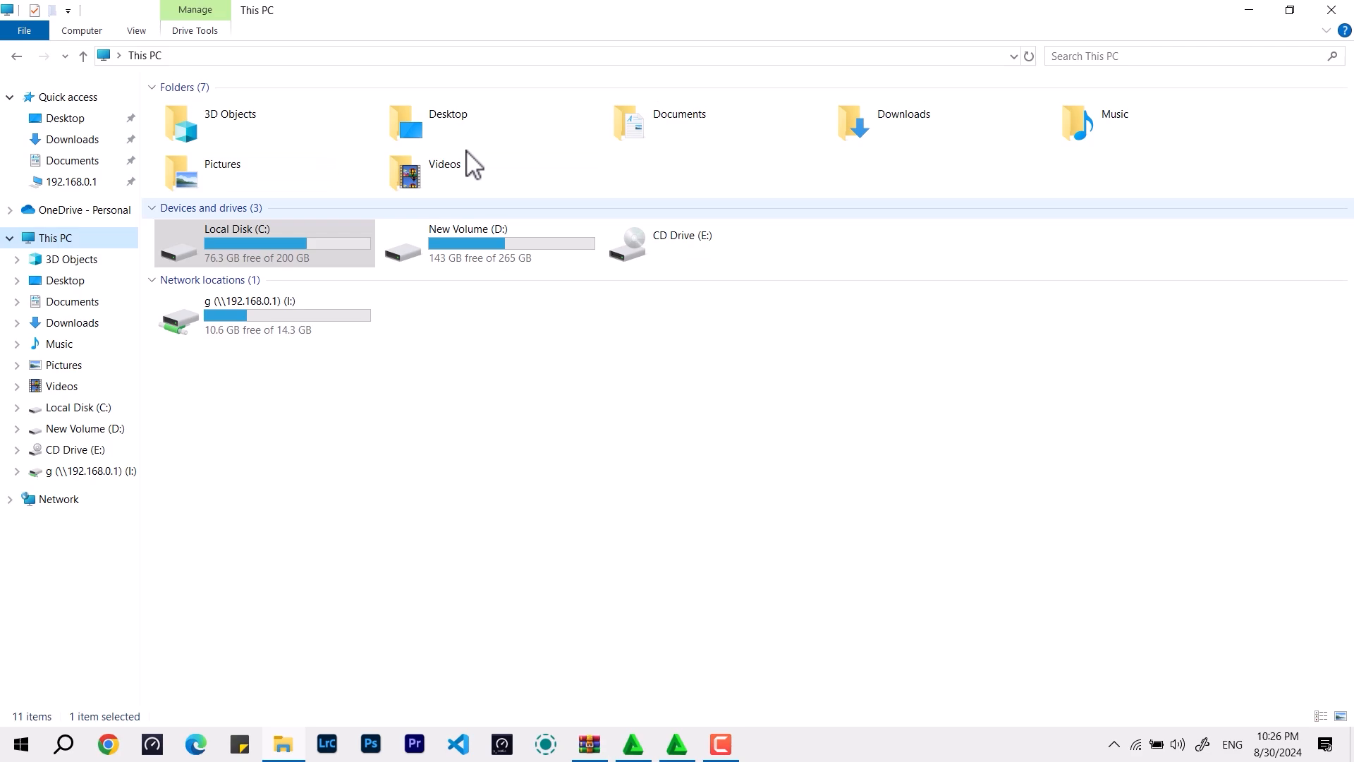
pyautogui.moveTo(795, 166)
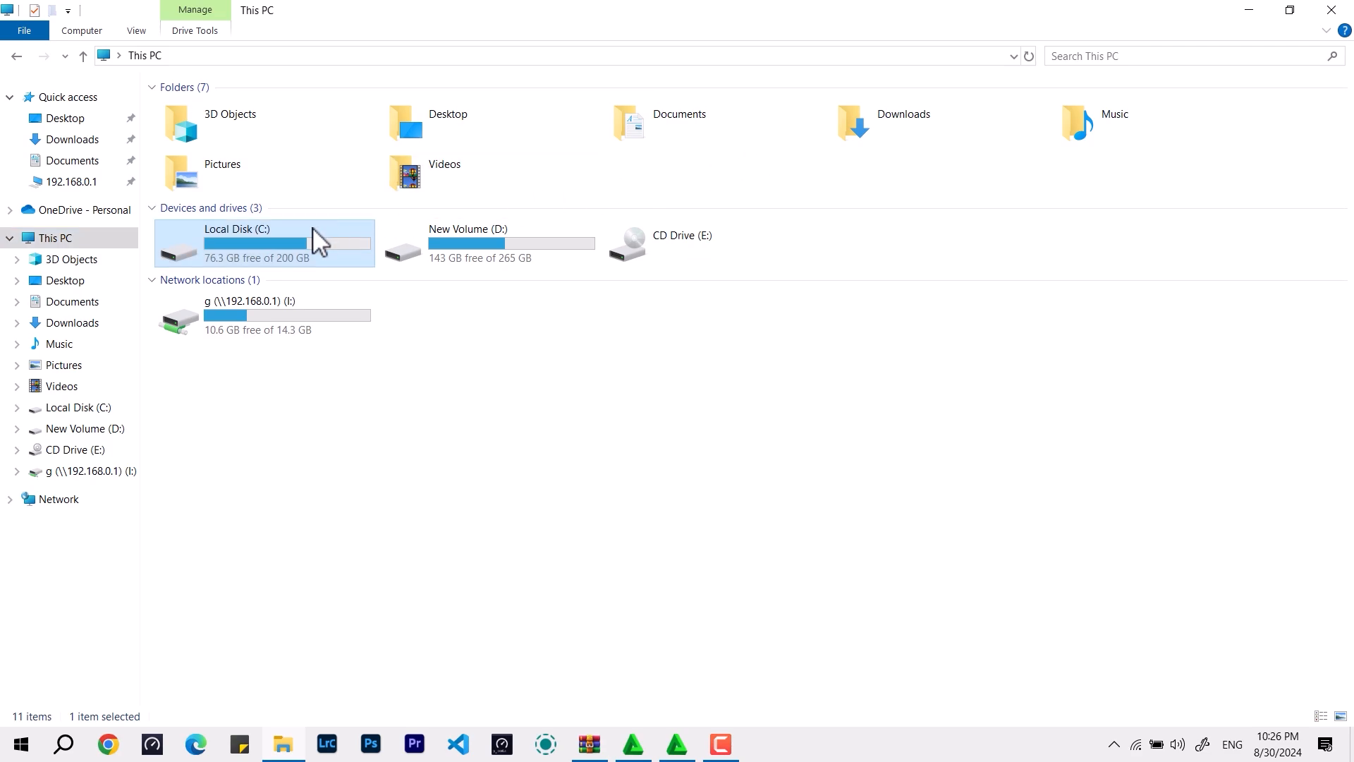
# Permanently delete the Chrone folder from the root of Local Disk (C:).
pyautogui.doubleClick(237, 242)
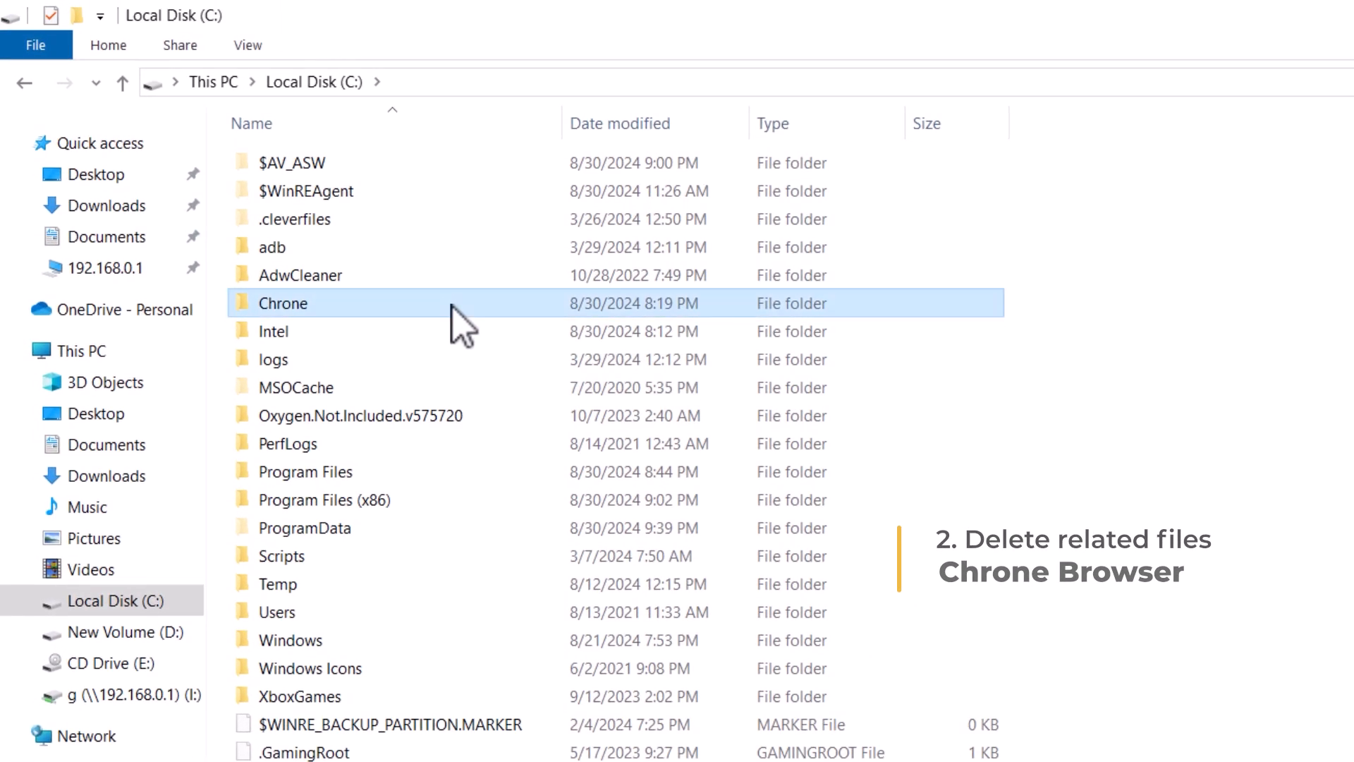
pyautogui.doubleClick(283, 303)
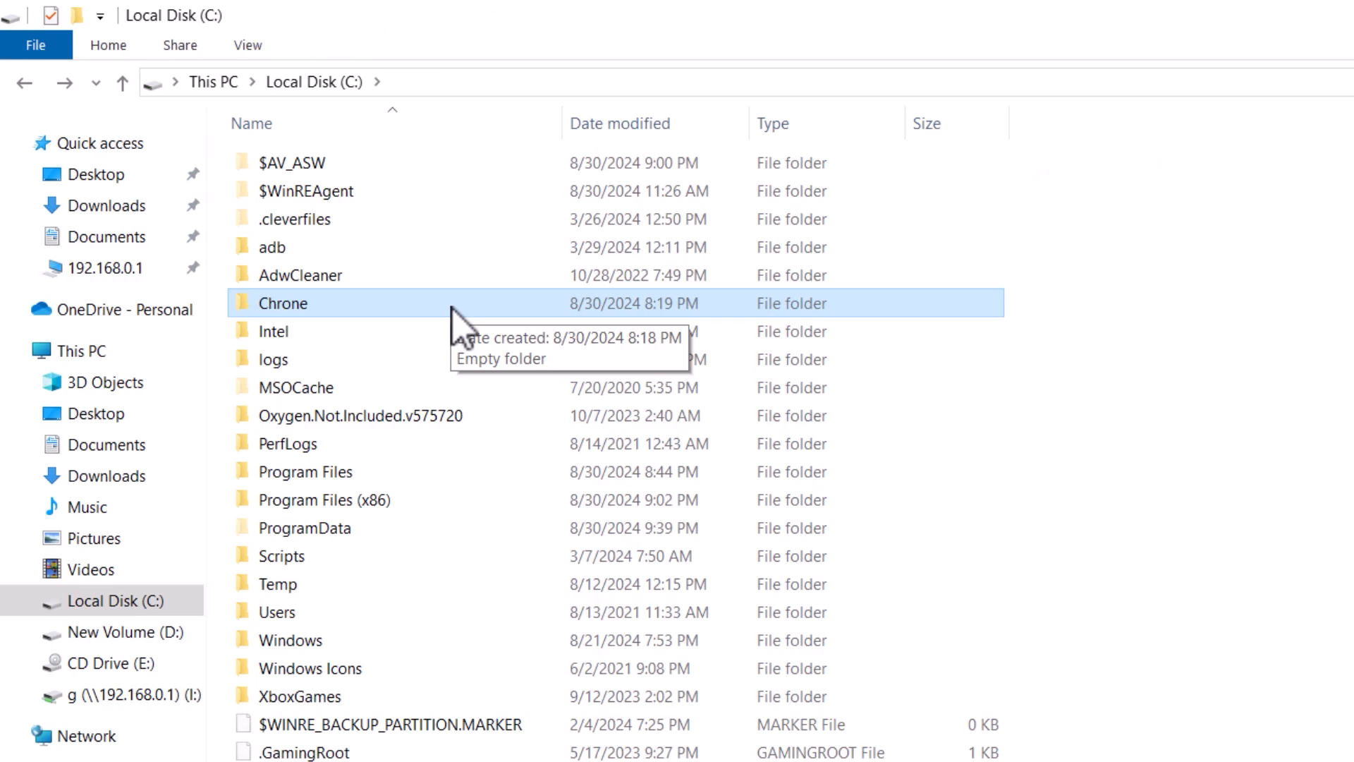
pyautogui.press('Delete')
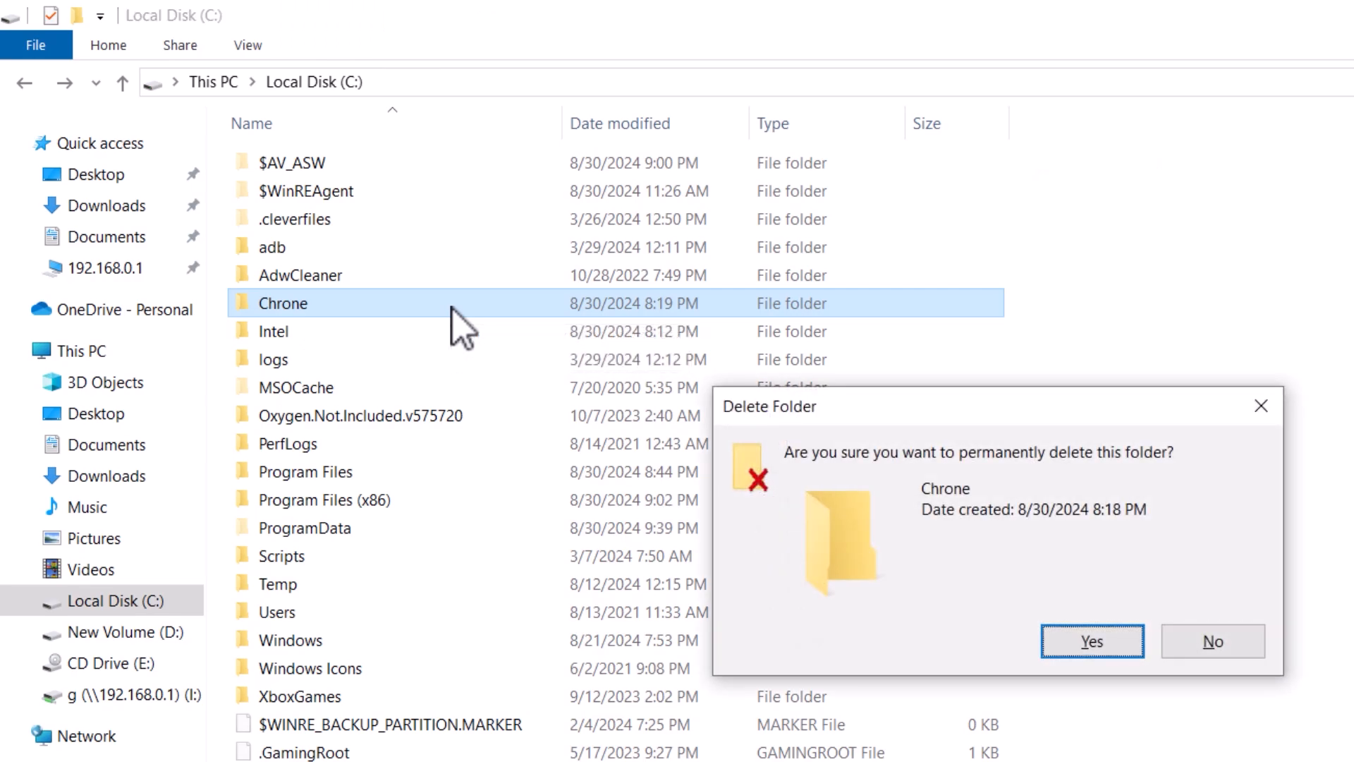
pyautogui.click(1211, 641)
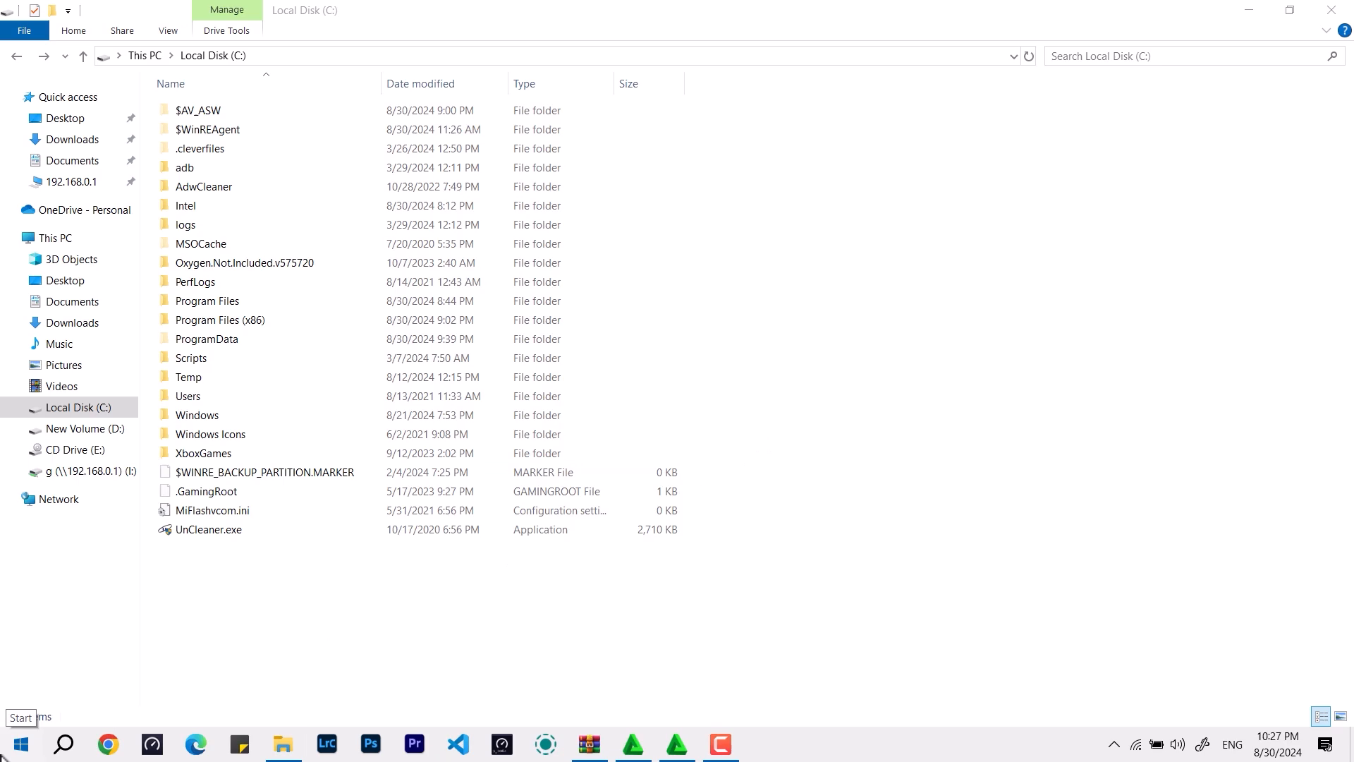
# Search Windows for 'chrone' to confirm no leftover fake browser remains.
pyautogui.write('chrone')
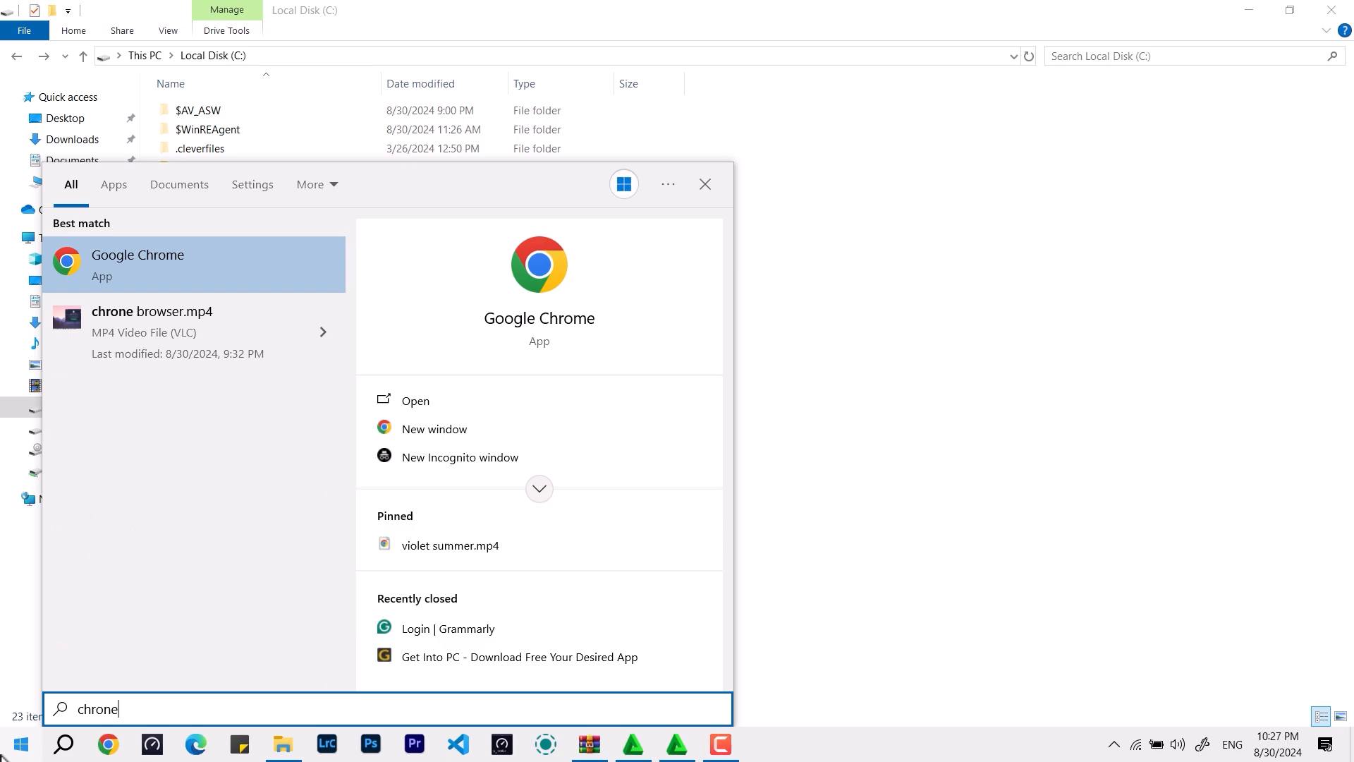
pyautogui.moveTo(172, 331)
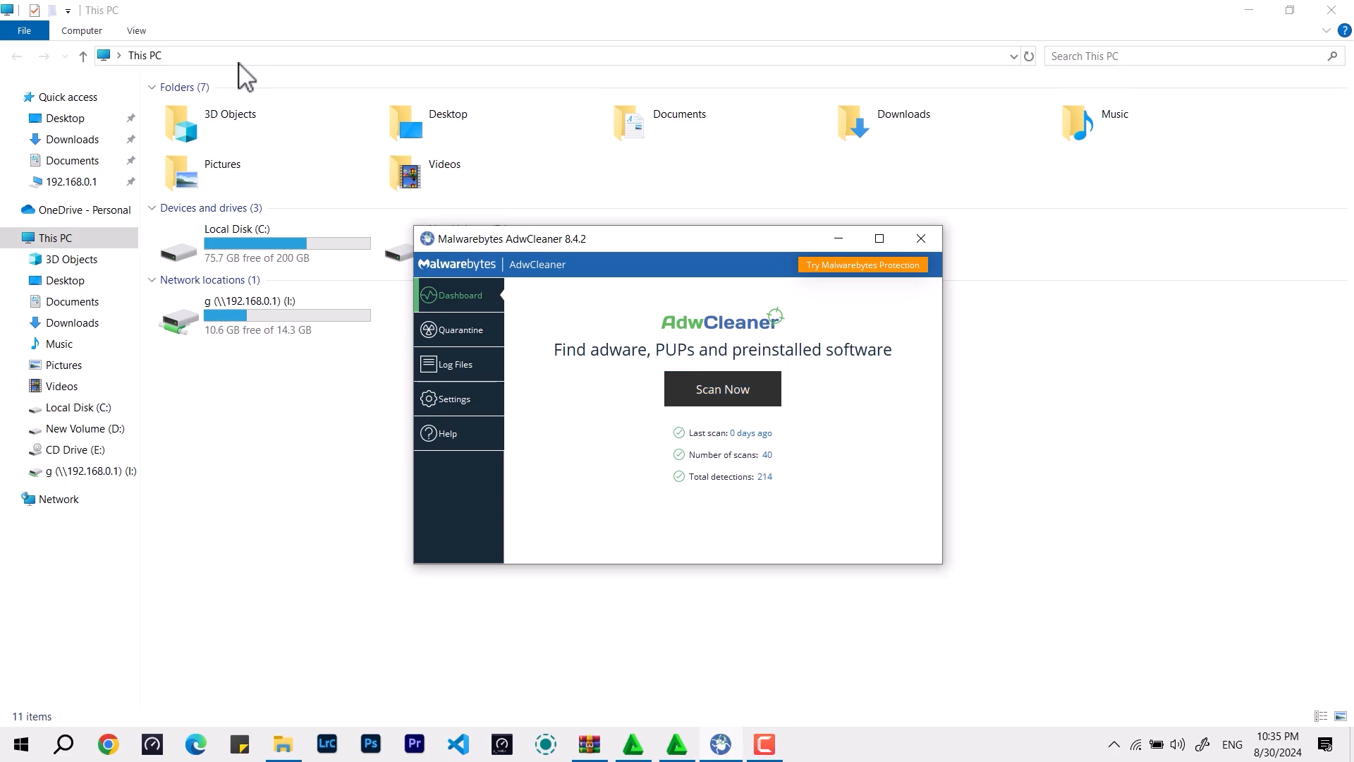
# Run an AdwCleaner scan and view its results listing ASUSSmartGesture among six preinstalled elements.
pyautogui.click(721, 390)
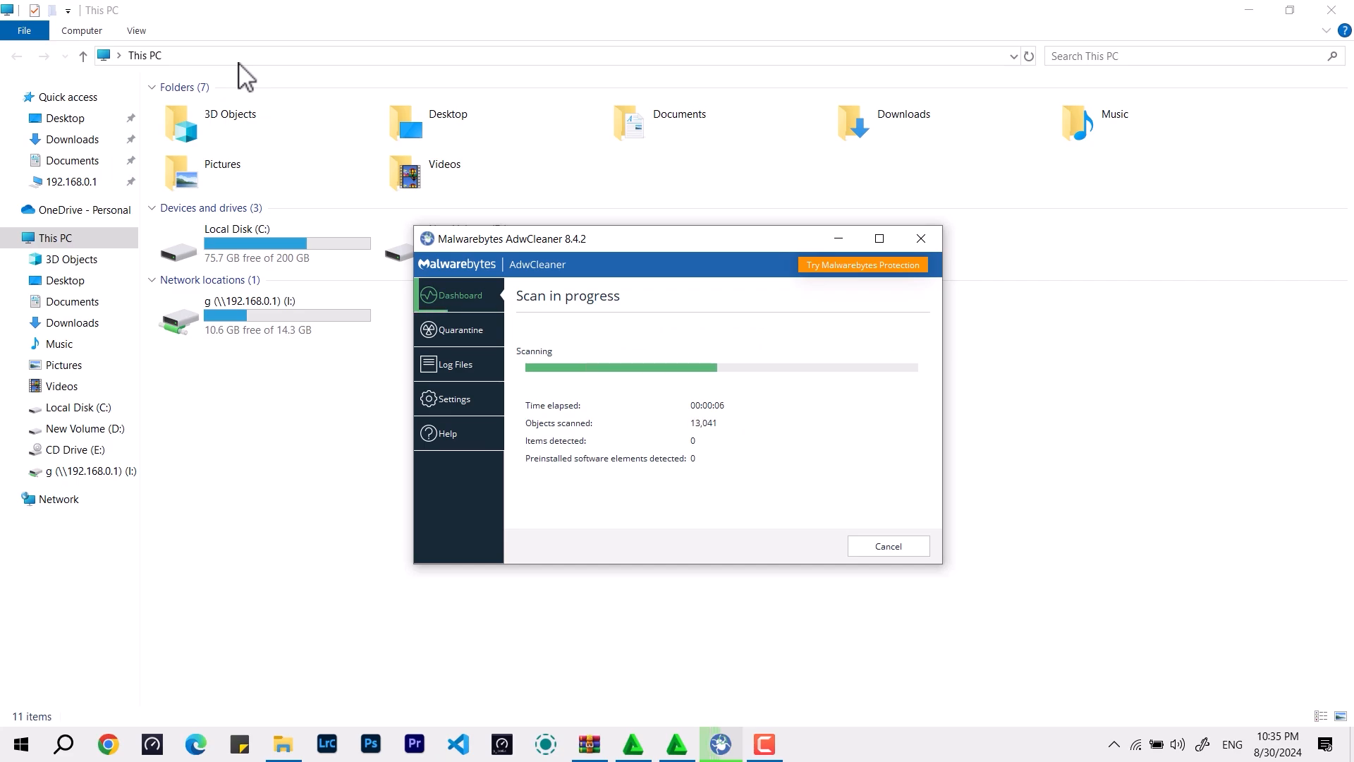
pyautogui.click(459, 329)
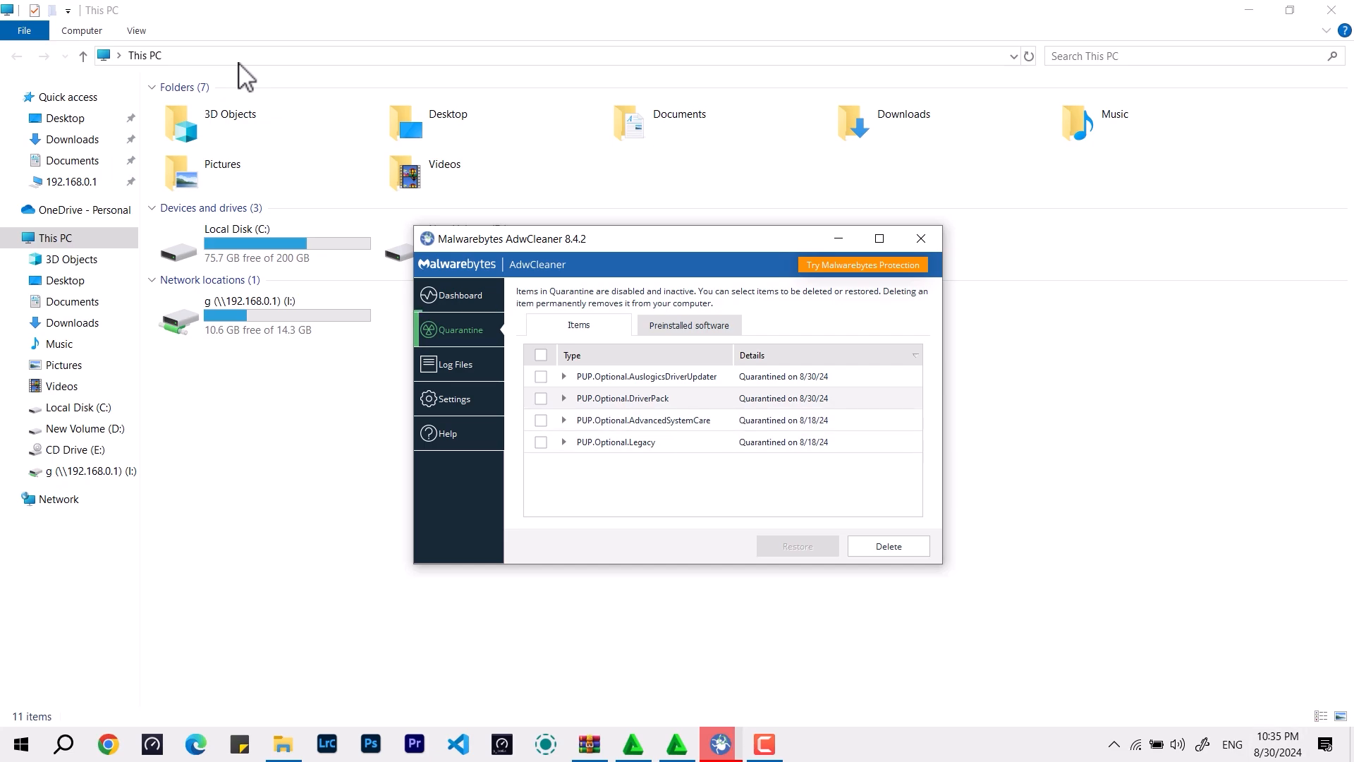
pyautogui.click(564, 398)
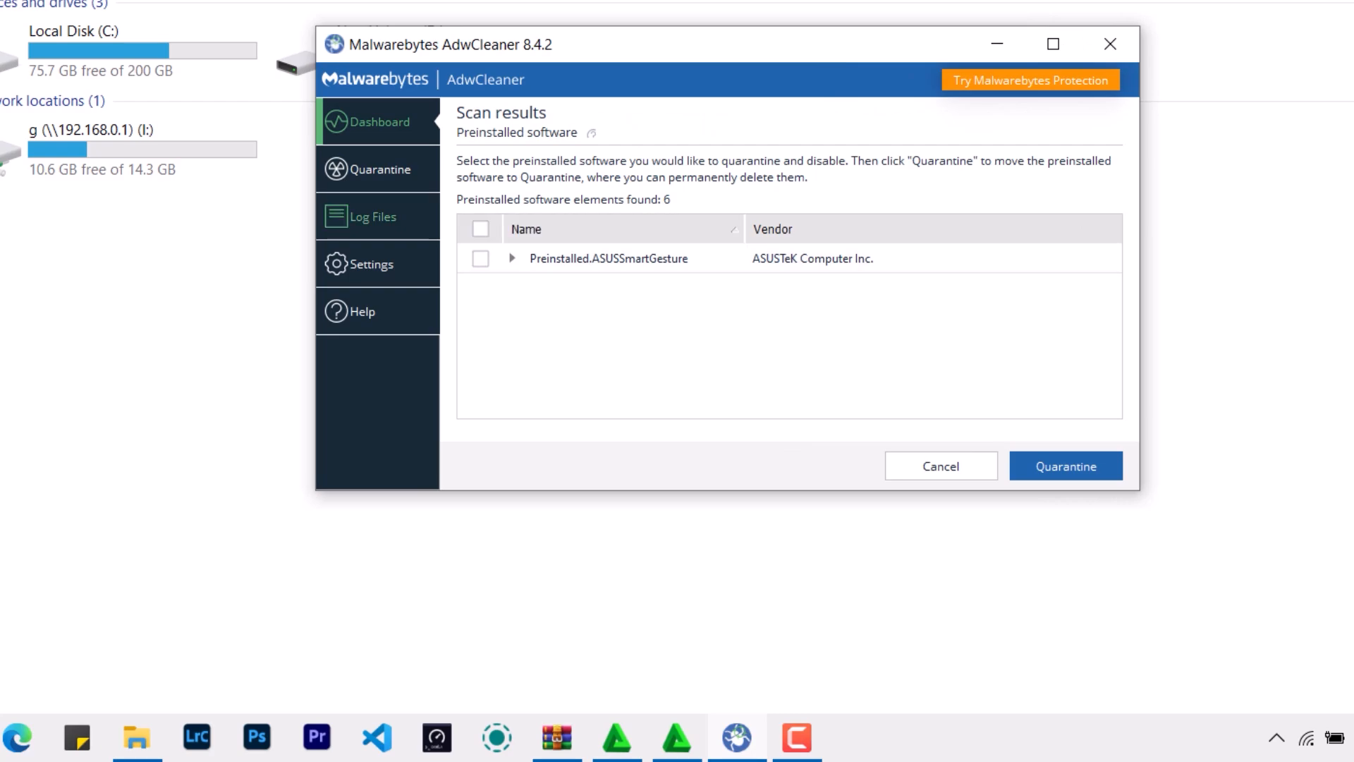
# Delete all quarantined PUP items, including DriverPack and AuslogicsDriverUpdater, emptying the quarantine.
pyautogui.click(376, 168)
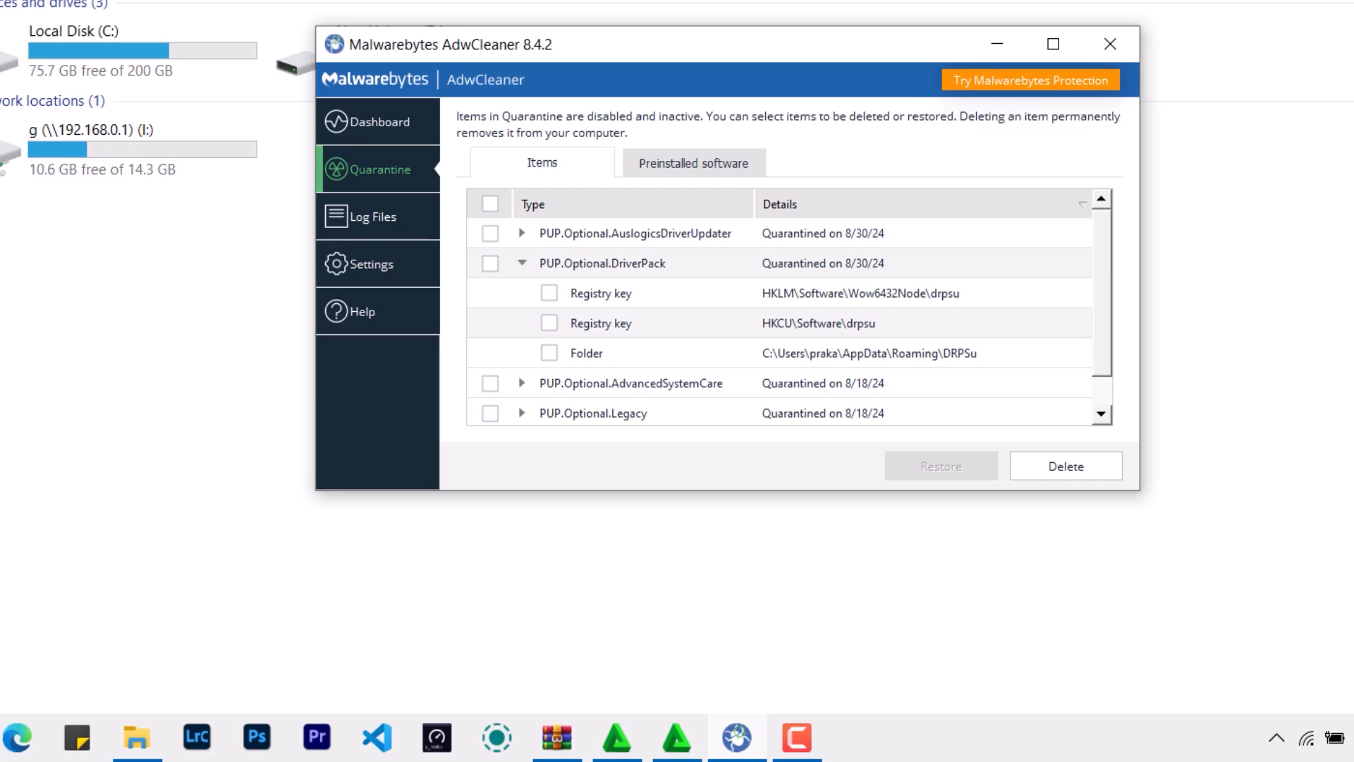
pyautogui.click(489, 263)
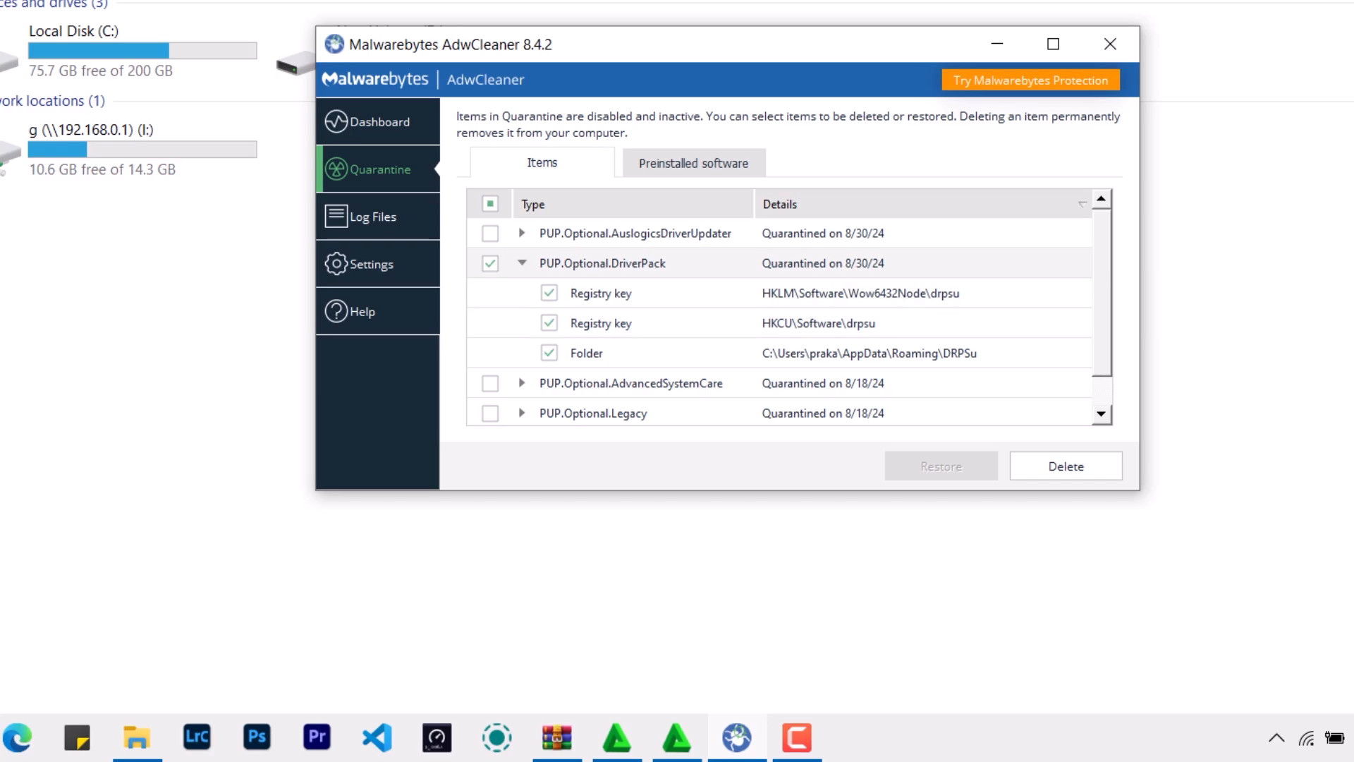
pyautogui.moveTo(1066, 465)
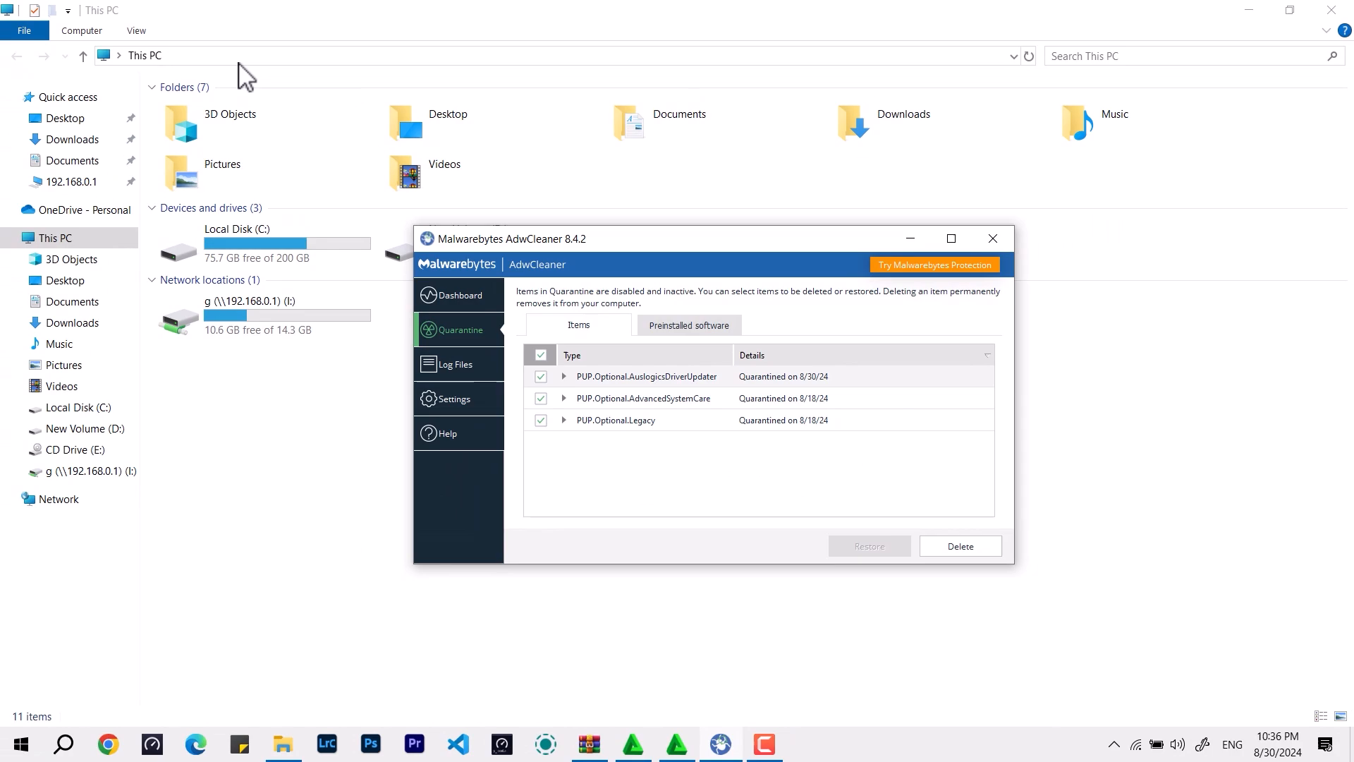
pyautogui.click(959, 546)
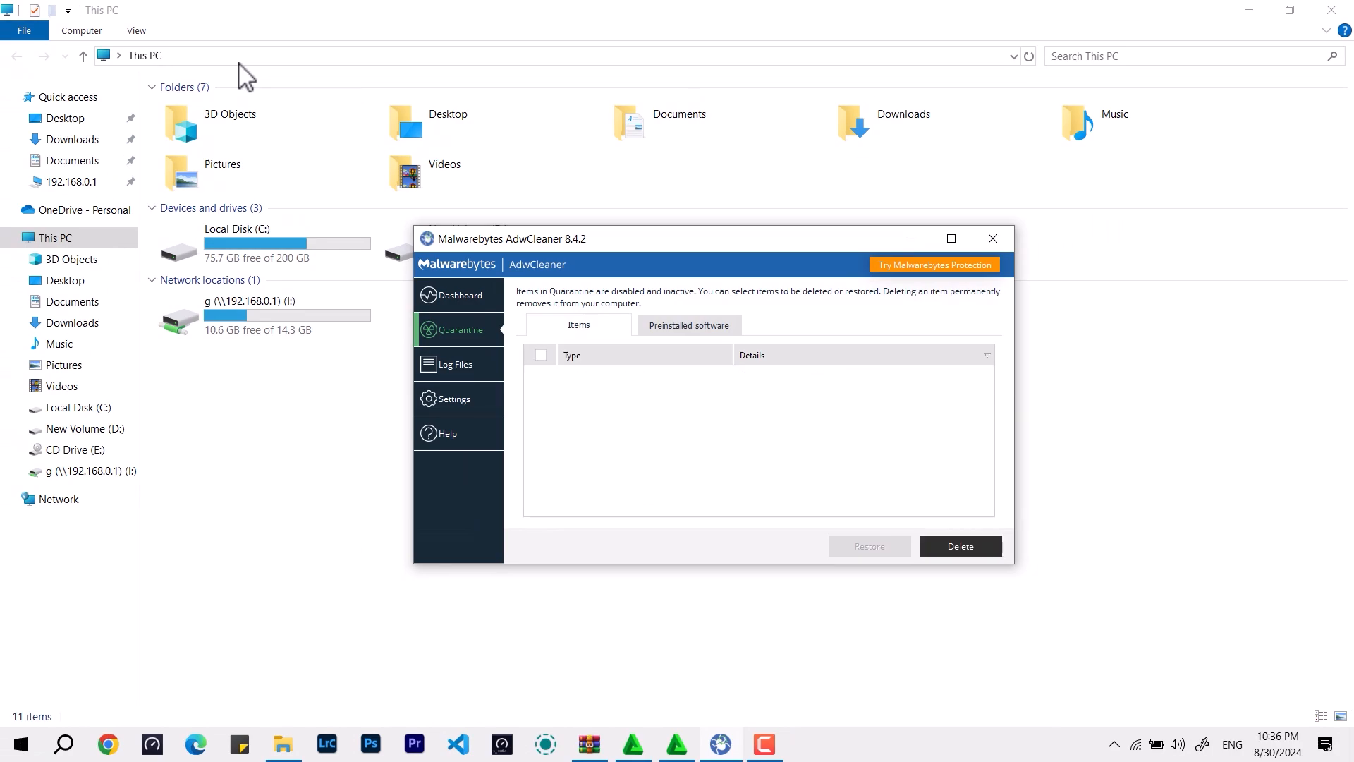